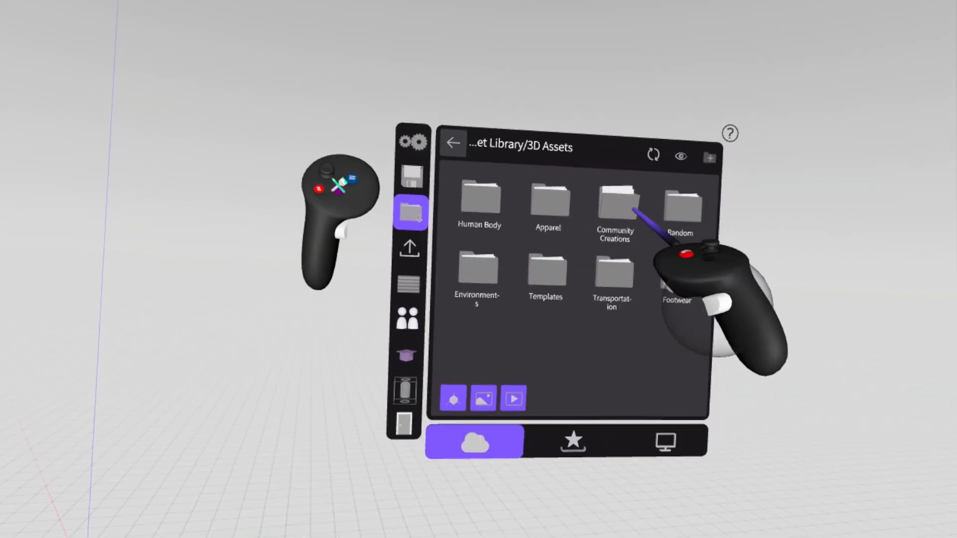
Open Community Creations, go to its second page, and import the Truck model.
{"action": "left_click", "coordinate": [615, 201]}
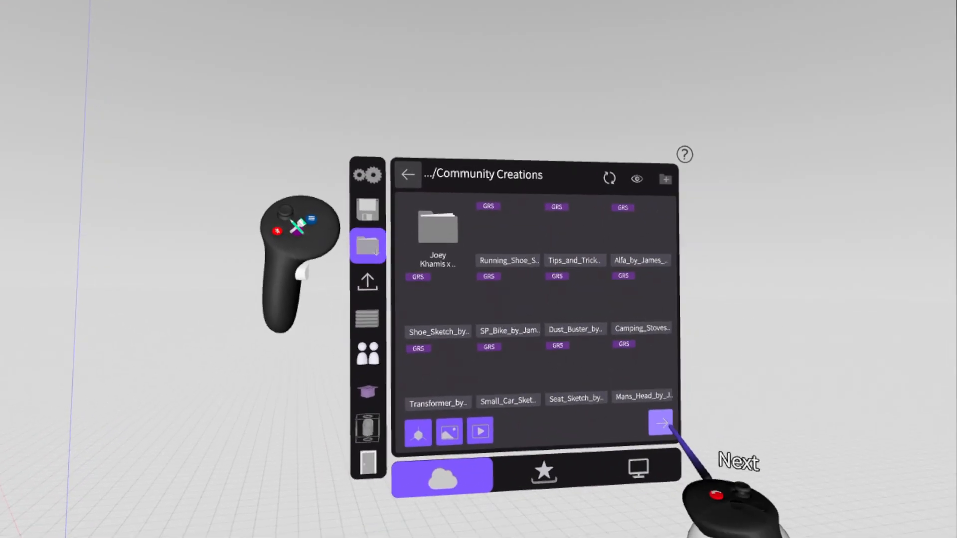
{"action": "left_click", "coordinate": [661, 422]}
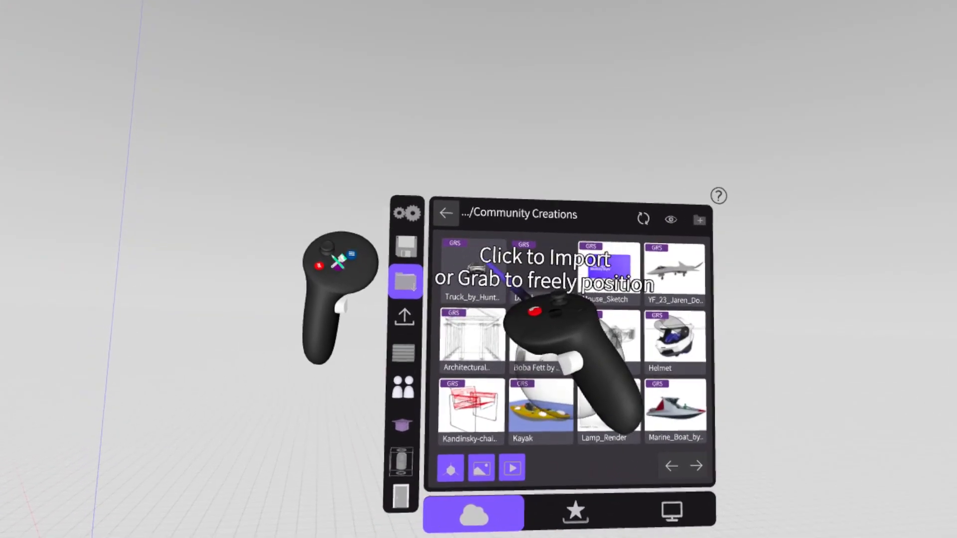
{"action": "left_click", "coordinate": [472, 271]}
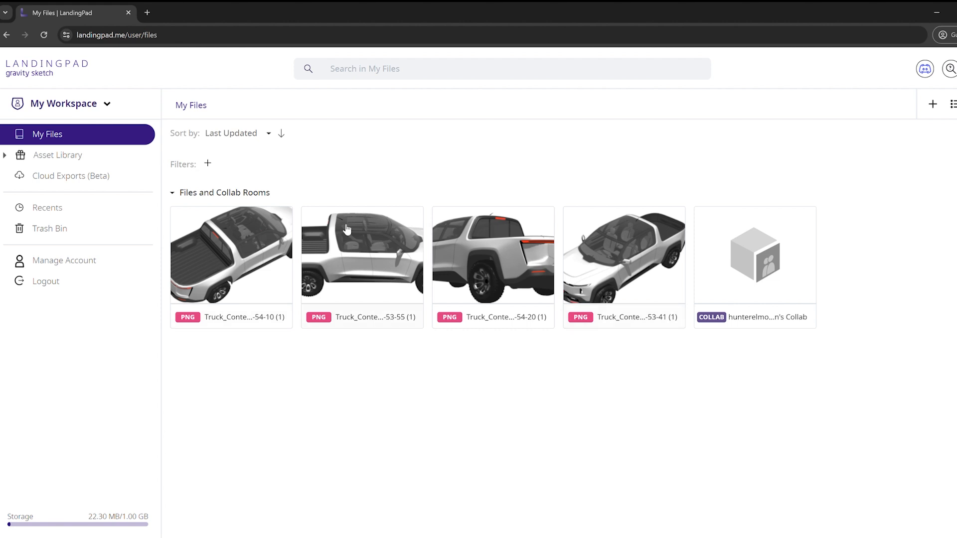
{"action": "mouse_move", "coordinate": [315, 280]}
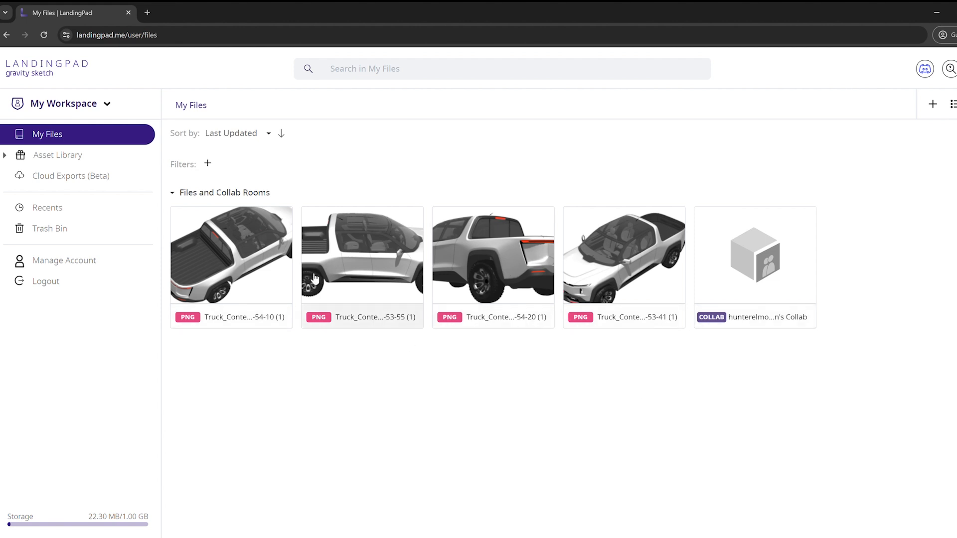
Expand Asset Library and open 3D Assets > Community Creations to reach Truck_by_Hunter.
{"action": "left_click", "coordinate": [6, 155]}
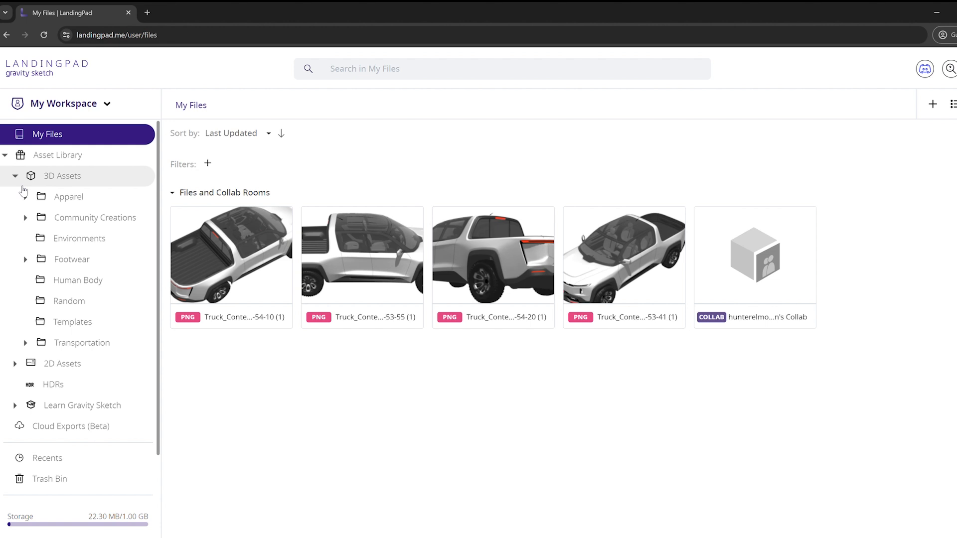
{"action": "left_click", "coordinate": [62, 176]}
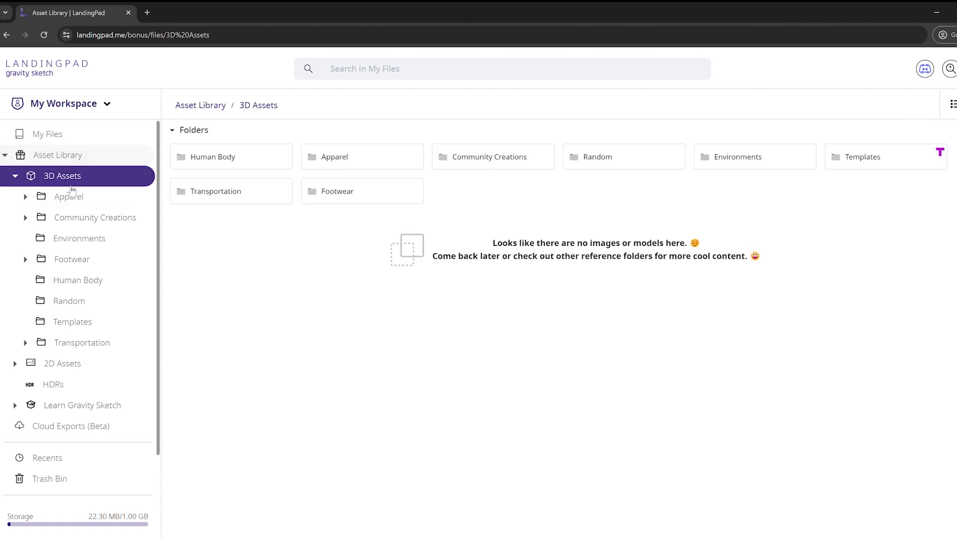
{"action": "left_click", "coordinate": [484, 157]}
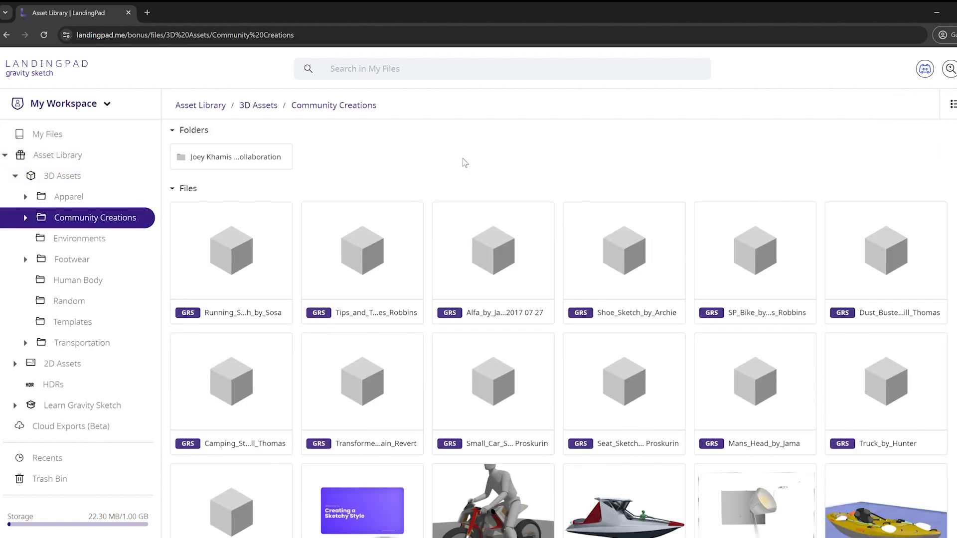
{"action": "mouse_move", "coordinate": [863, 385]}
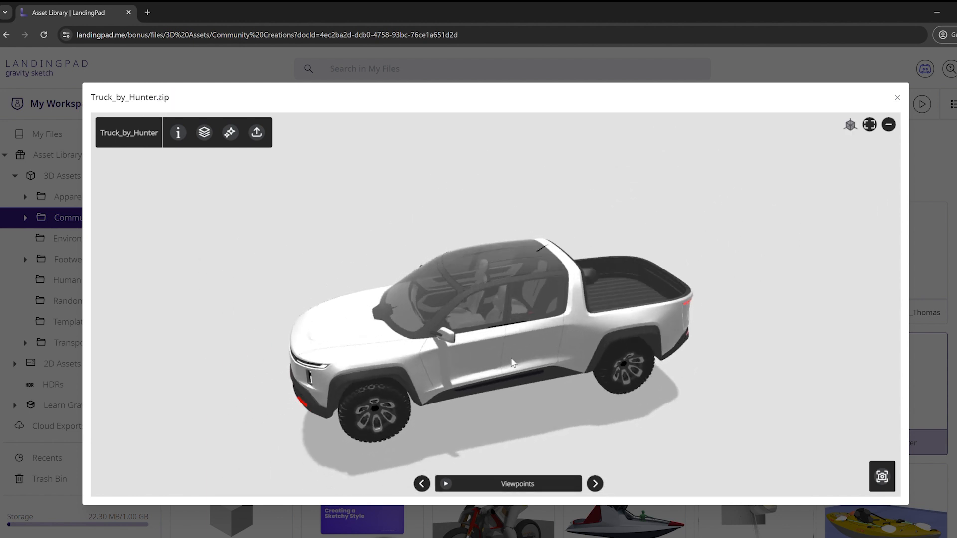
Orbit and zoom in on the truck, with transparent screenshot background turned on.
{"action": "left_click_drag", "start_coordinate": [512, 364], "coordinate": [589, 303]}
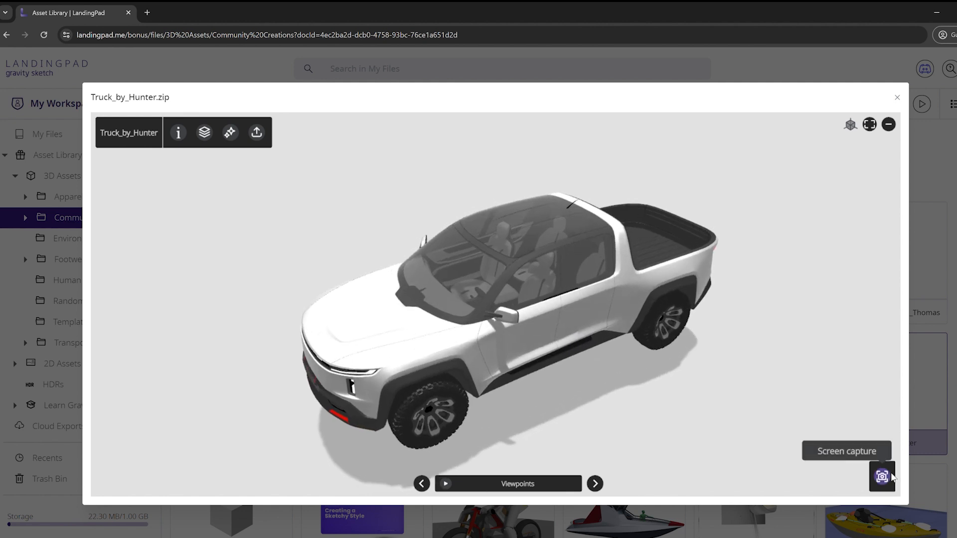
{"action": "left_click", "coordinate": [882, 476]}
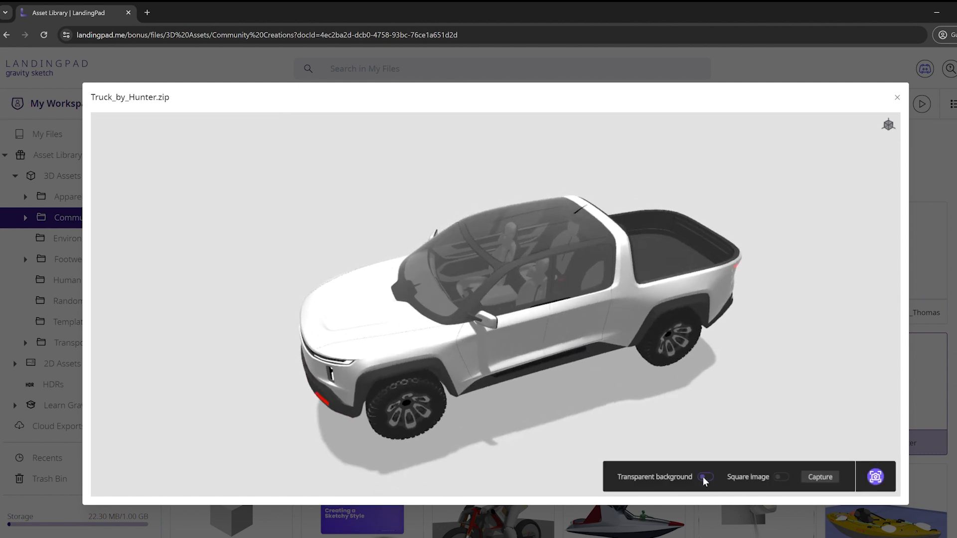
{"action": "left_click", "coordinate": [707, 477]}
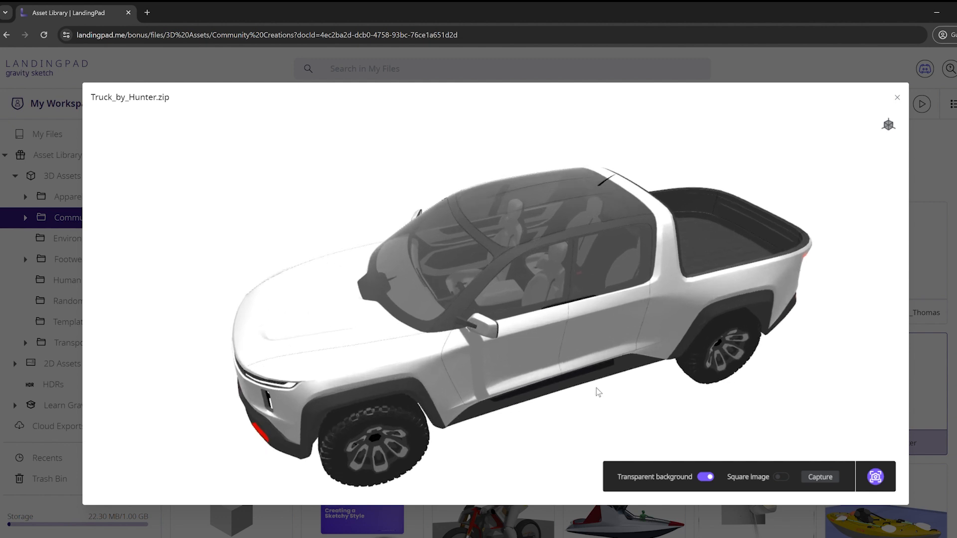
{"action": "left_click_drag", "start_coordinate": [598, 392], "coordinate": [532, 356]}
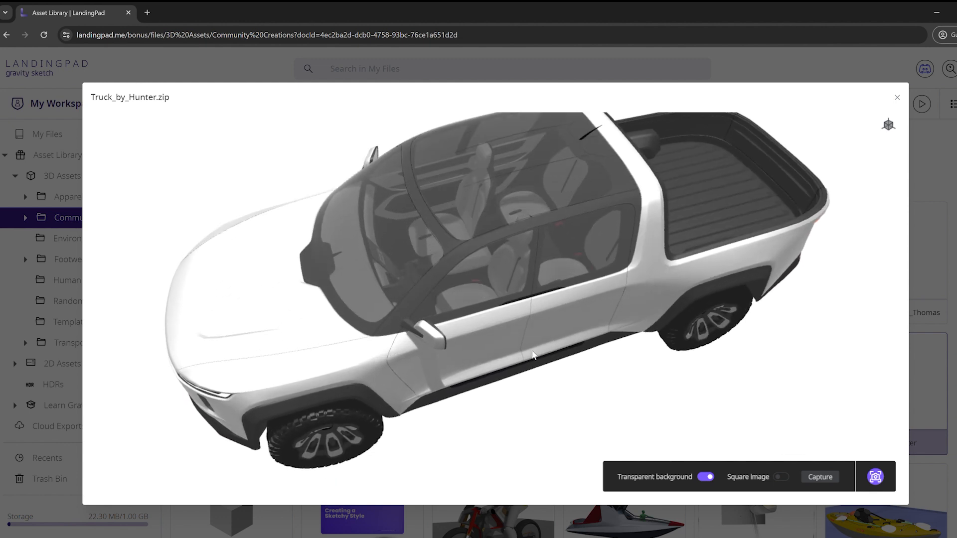
{"action": "left_click_drag", "start_coordinate": [533, 356], "coordinate": [615, 366]}
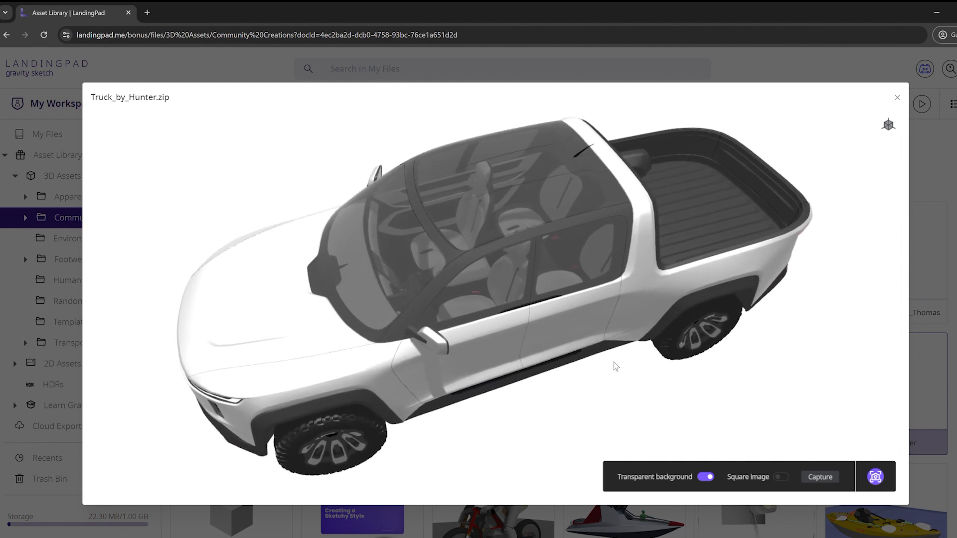
Save screenshots Truck_by_Hunter.png and Truck_by_Hunter2.png to My Files, then close the viewer.
{"action": "left_click", "coordinate": [820, 476]}
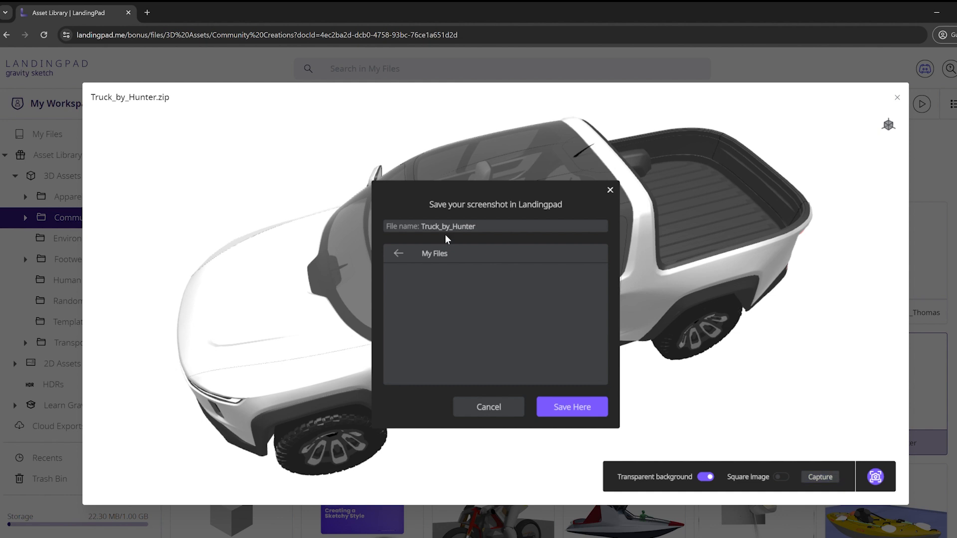
{"action": "mouse_move", "coordinate": [431, 256]}
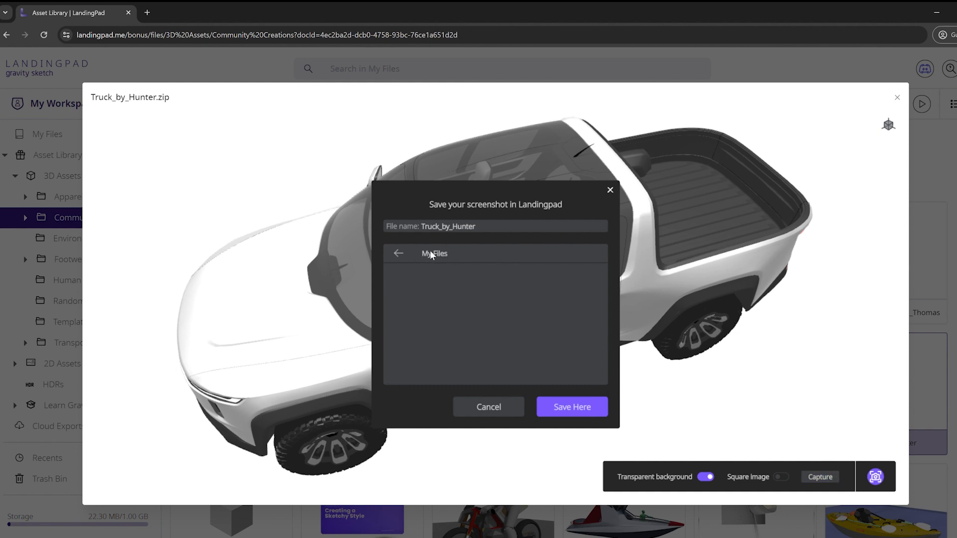
{"action": "left_click", "coordinate": [488, 407]}
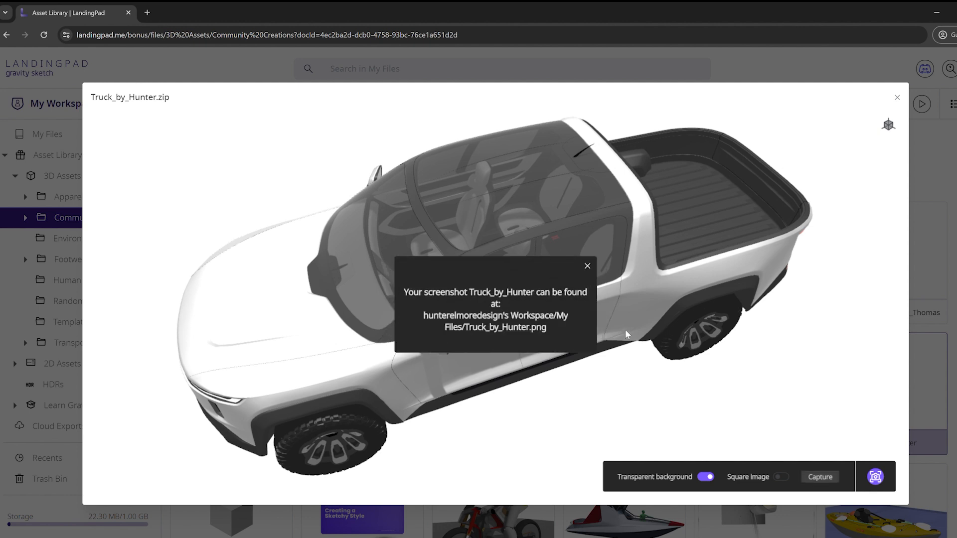
{"action": "left_click", "coordinate": [587, 264]}
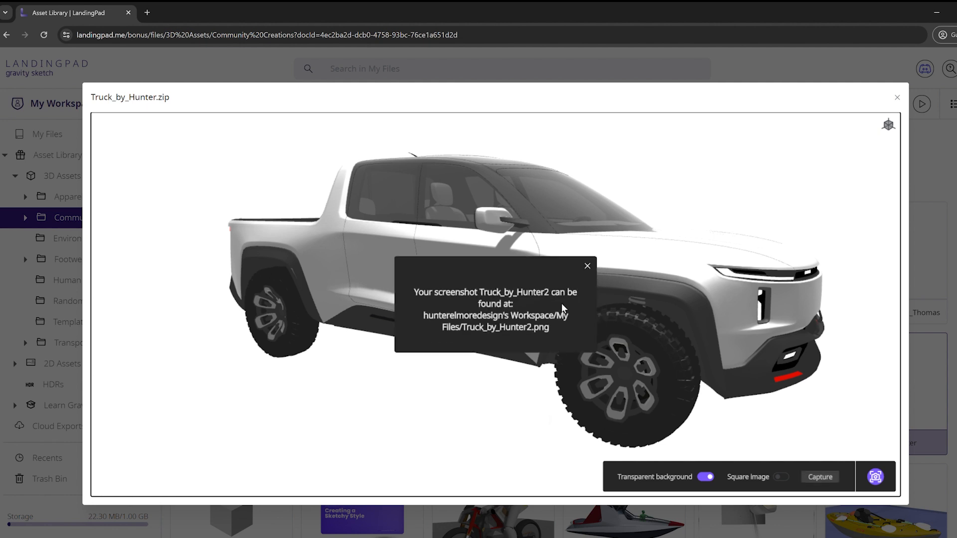
{"action": "left_click", "coordinate": [587, 266]}
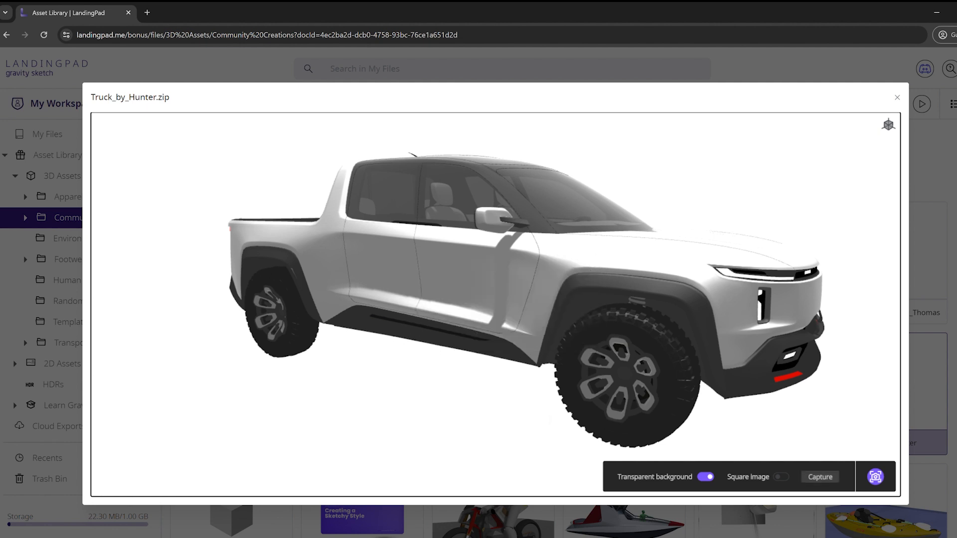
{"action": "left_click", "coordinate": [896, 98]}
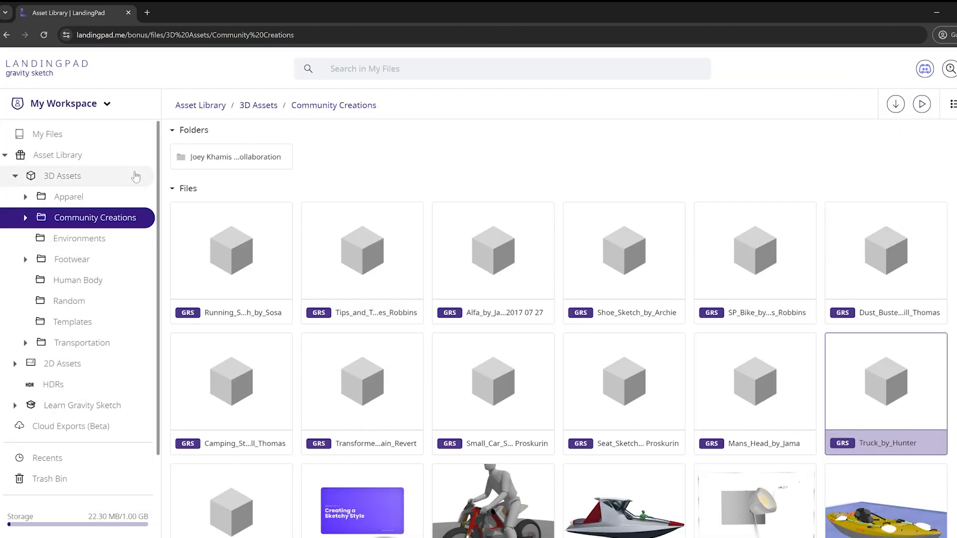
Bring the truck PNG into a new Vizcom file, prompted 'white truck with black accents'.
{"action": "left_click", "coordinate": [42, 134]}
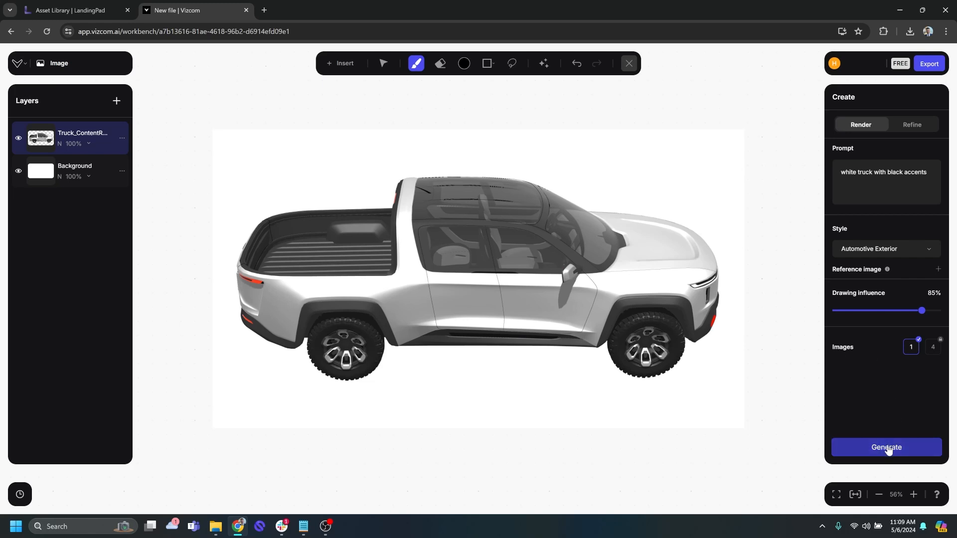
Render the truck, then re-render it with Drawing influence at 100%.
{"action": "left_click", "coordinate": [886, 448]}
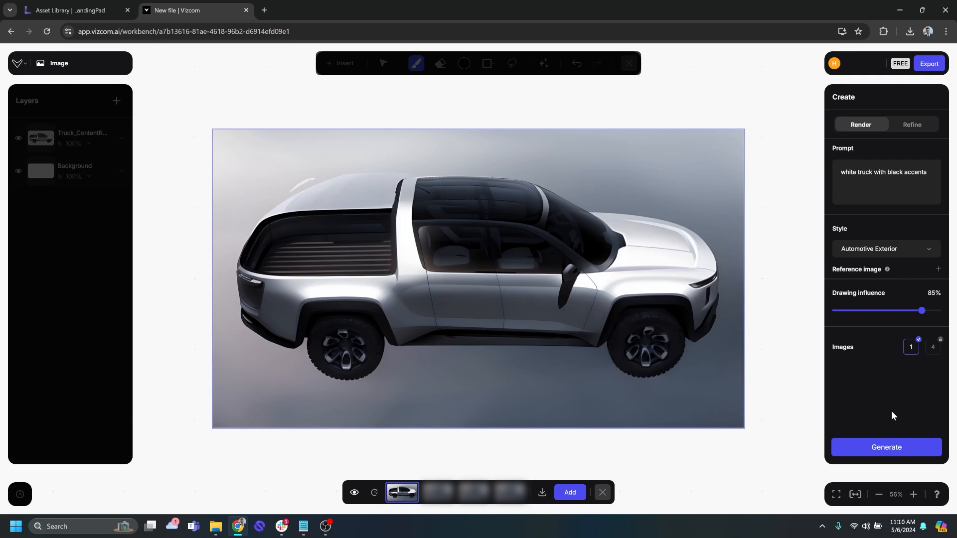
{"action": "mouse_move", "coordinate": [920, 310]}
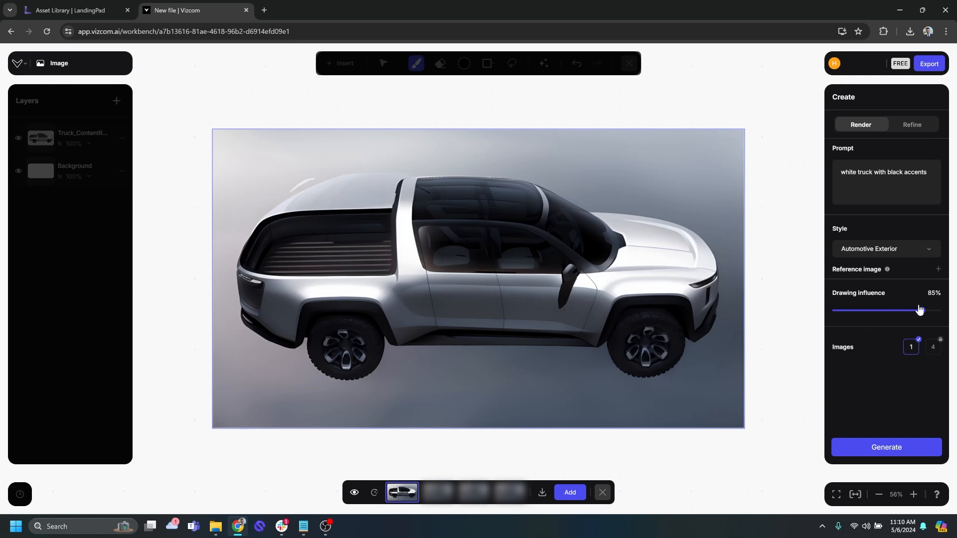
{"action": "left_click_drag", "start_coordinate": [918, 310], "coordinate": [938, 310]}
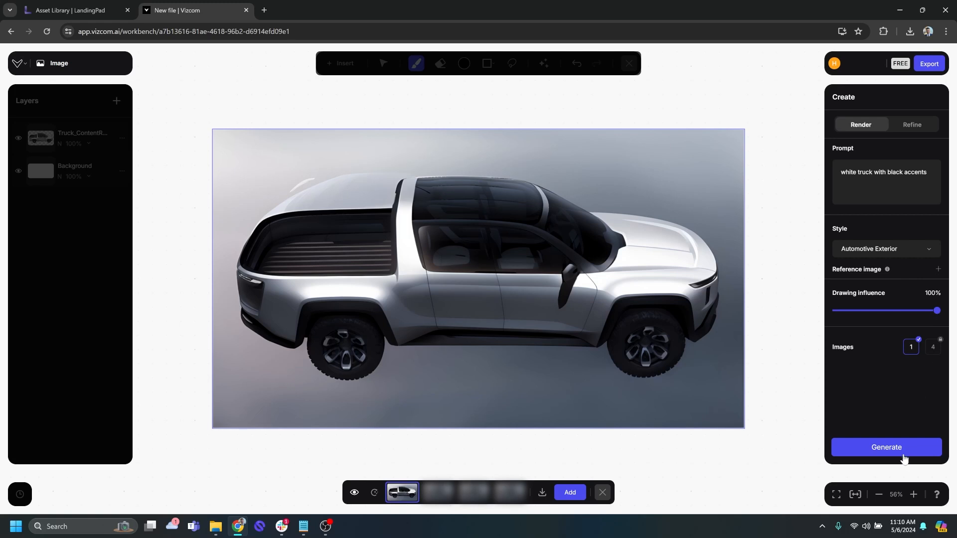
{"action": "left_click", "coordinate": [886, 447]}
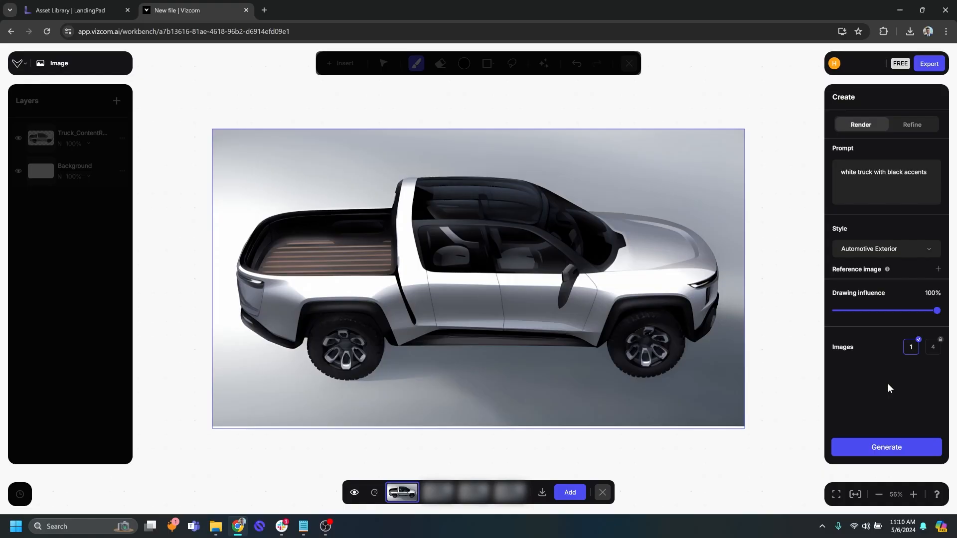
{"action": "left_click", "coordinate": [74, 10]}
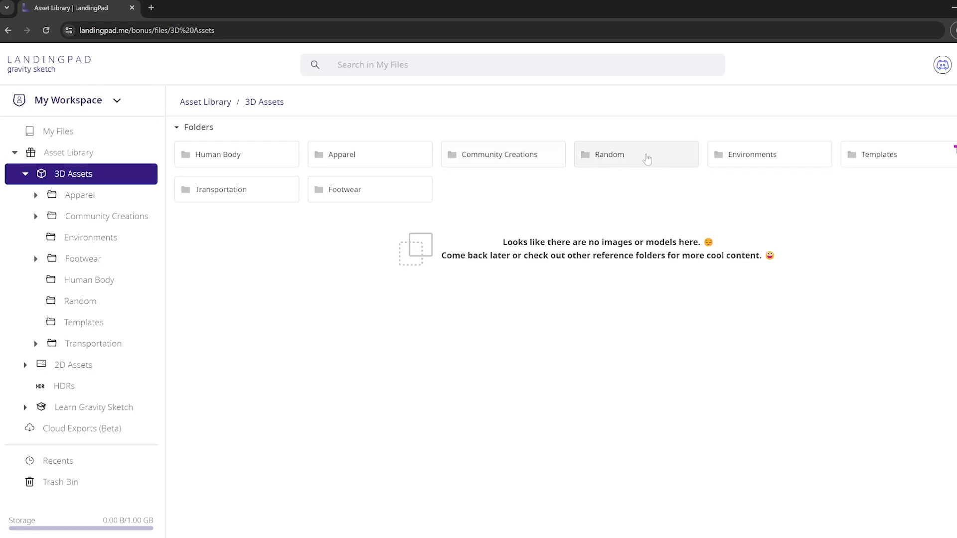
Reopen Truck_by_Hunter from Community Creations and show its Export panel.
{"action": "left_click", "coordinate": [494, 154]}
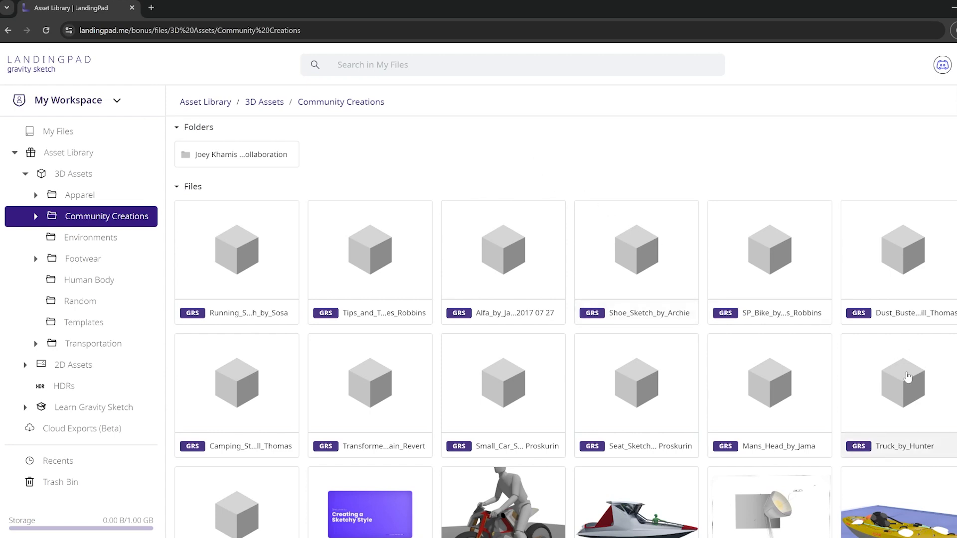
{"action": "left_click", "coordinate": [907, 377]}
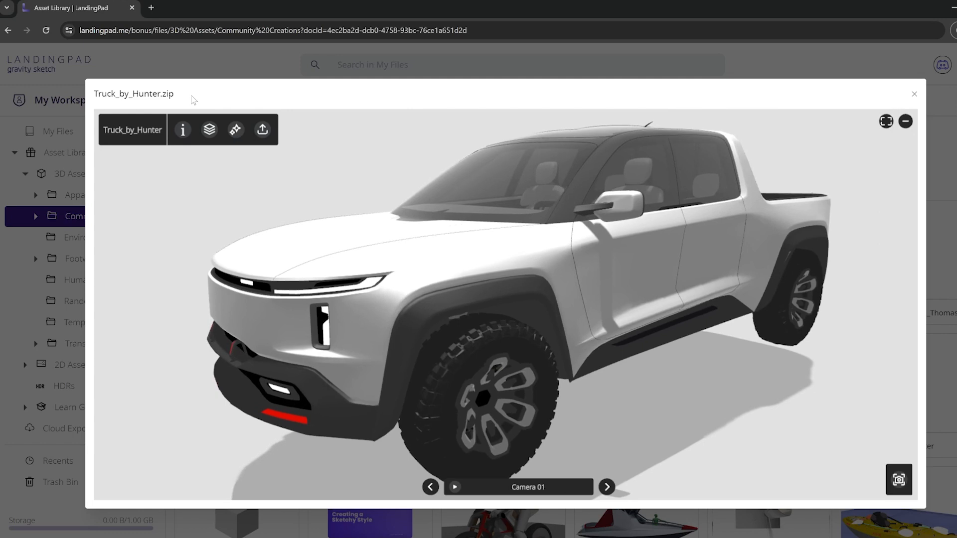
{"action": "mouse_move", "coordinate": [546, 274]}
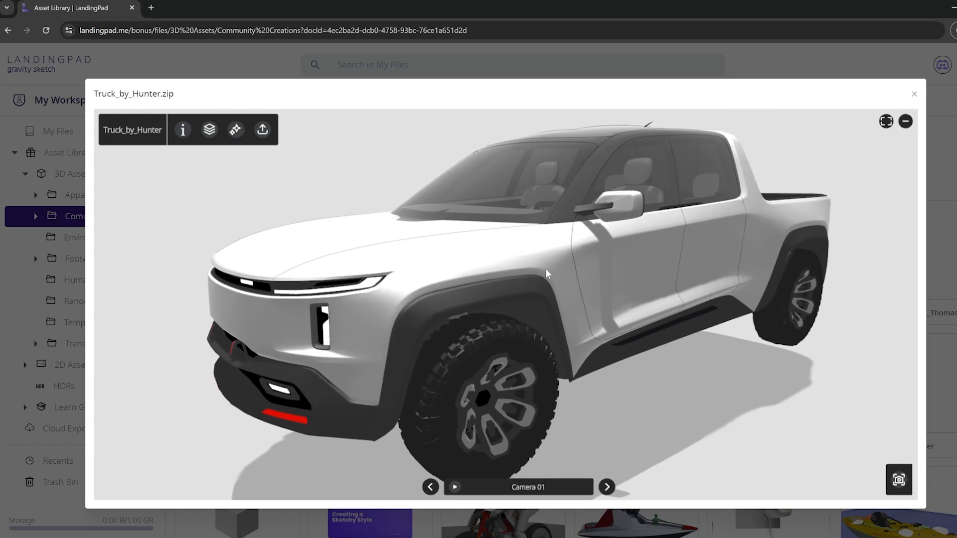
{"action": "left_click", "coordinate": [261, 129]}
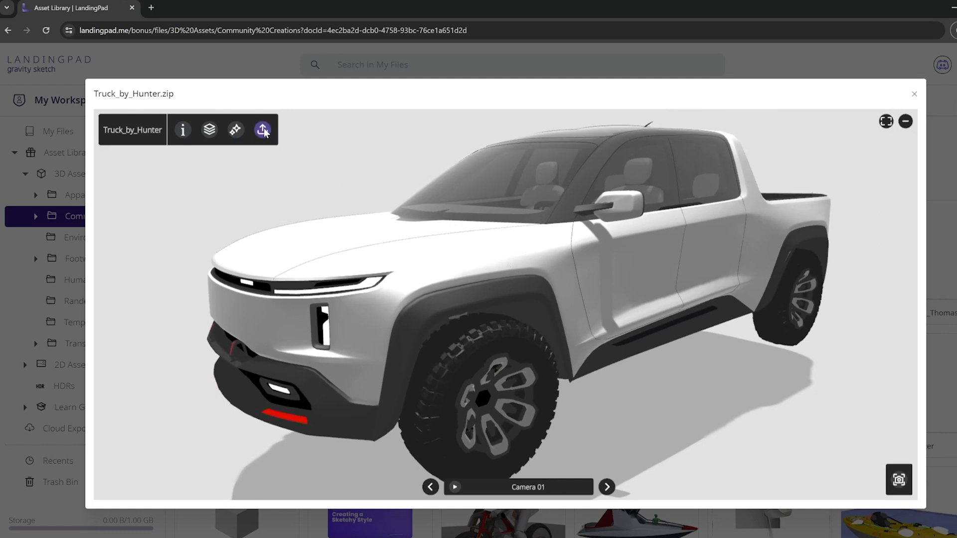
{"action": "left_click", "coordinate": [262, 129]}
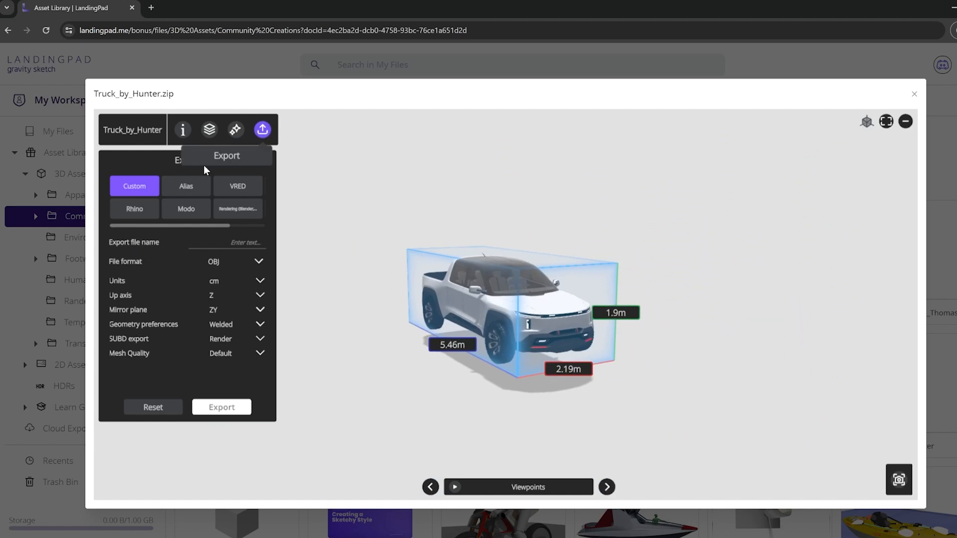
{"action": "mouse_move", "coordinate": [247, 262]}
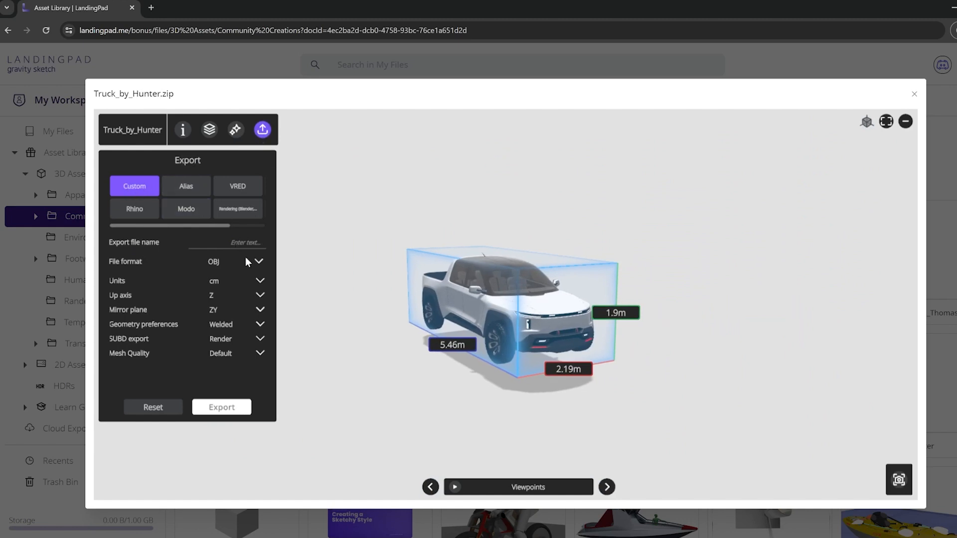
Export the truck in GLB format named VizComExport_Truck.
{"action": "left_click", "coordinate": [260, 262]}
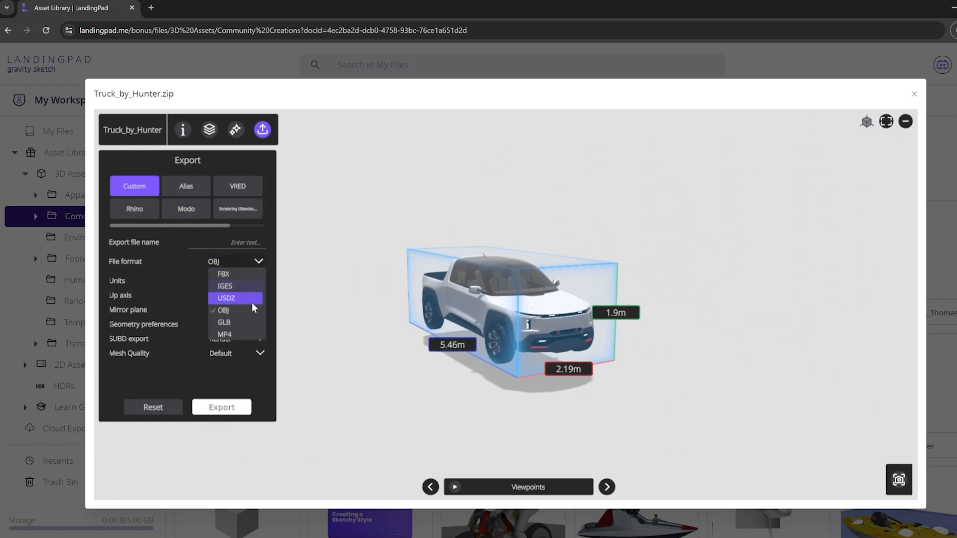
{"action": "left_click", "coordinate": [223, 322]}
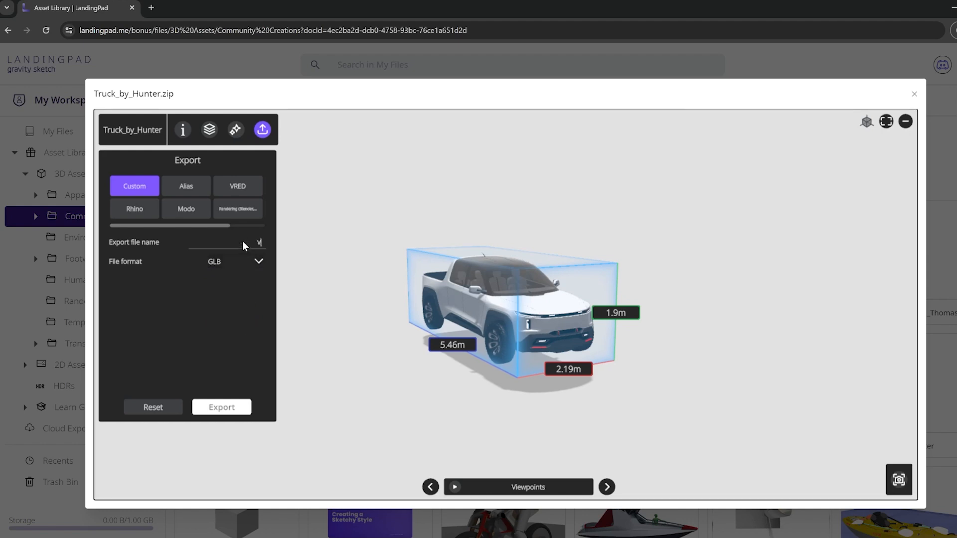
{"action": "type", "text": "VizComExport"}
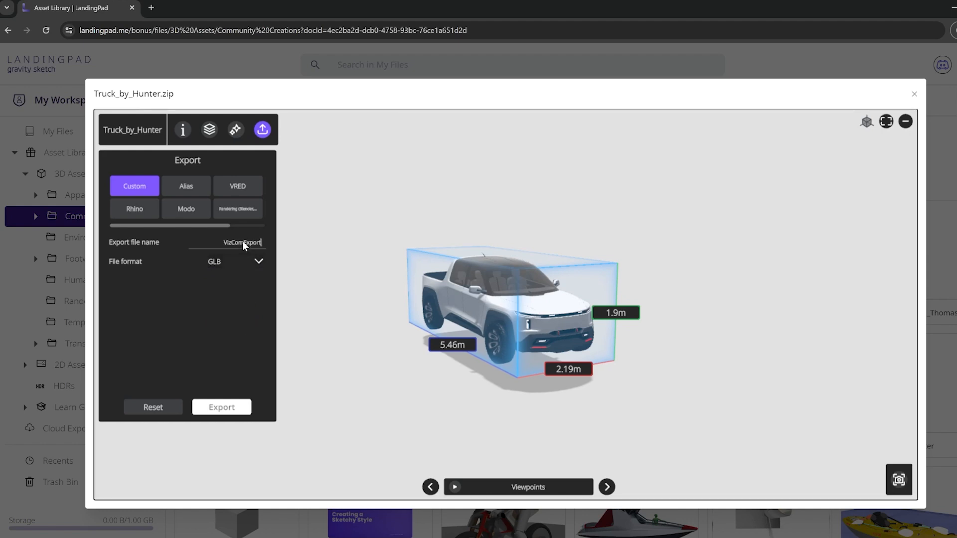
{"action": "type", "text": "_Truck"}
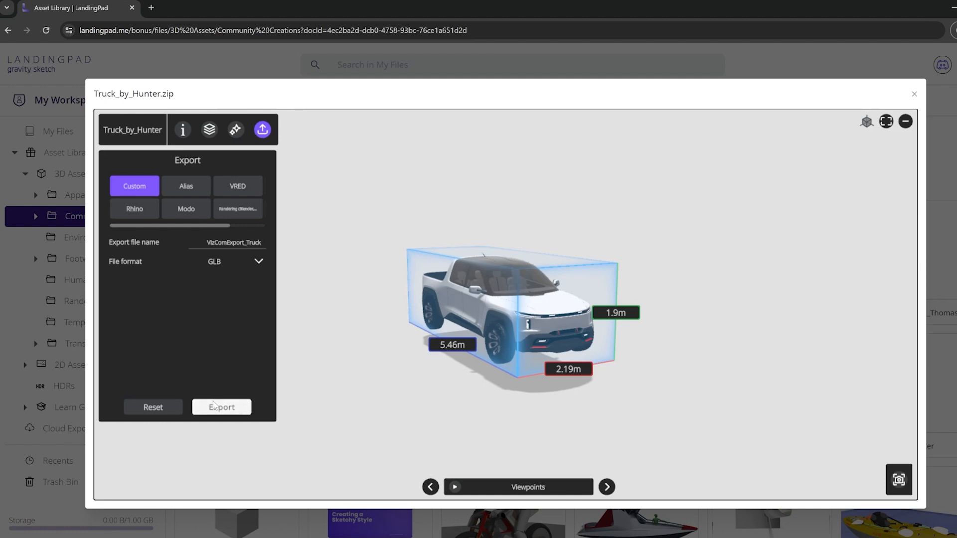
{"action": "left_click", "coordinate": [221, 406]}
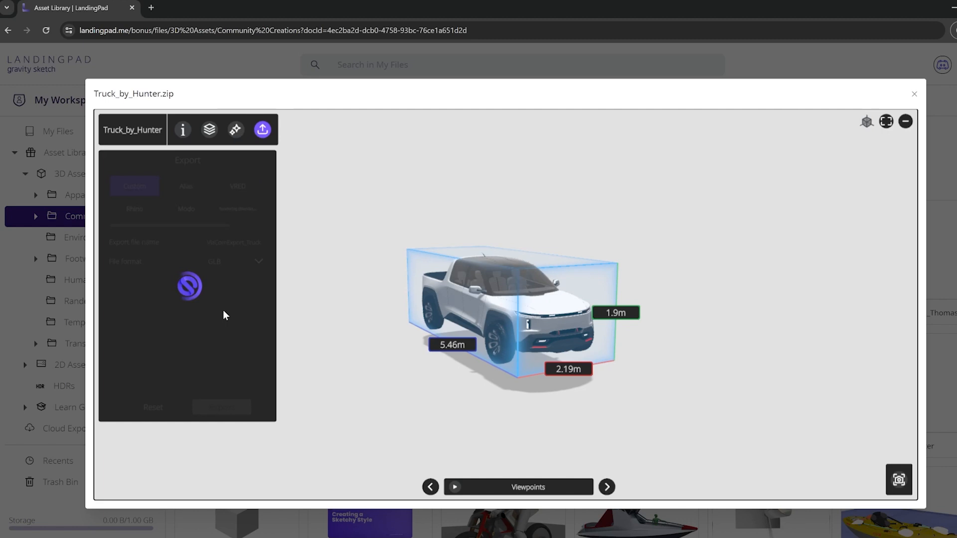
{"action": "left_click", "coordinate": [222, 407]}
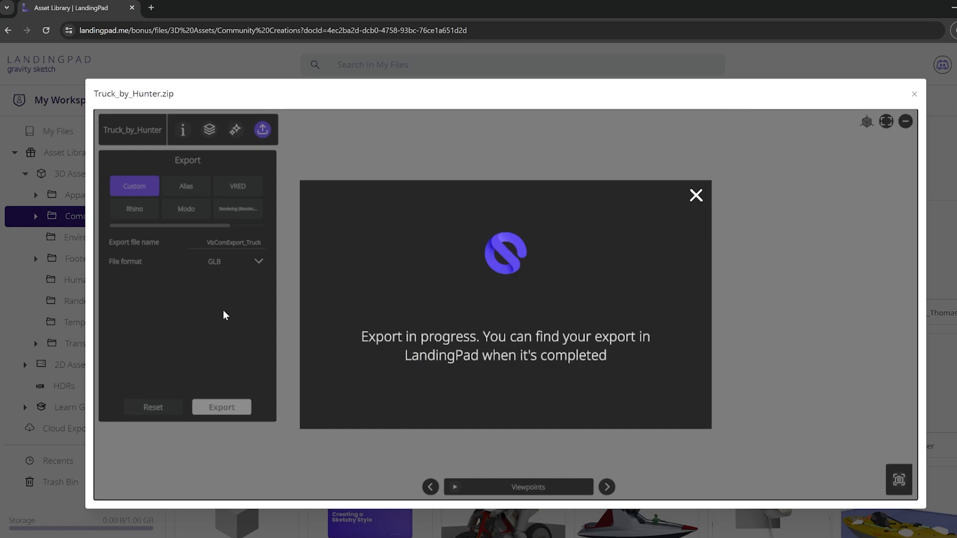
{"action": "mouse_move", "coordinate": [698, 197]}
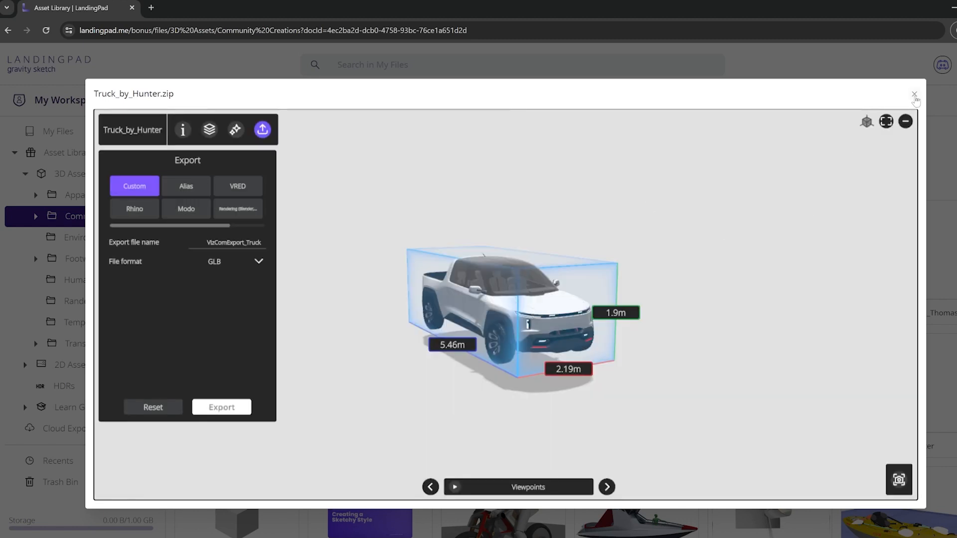
Close the viewer and open VizComExport_Truck.glb from Cloud Exports.
{"action": "left_click", "coordinate": [913, 94]}
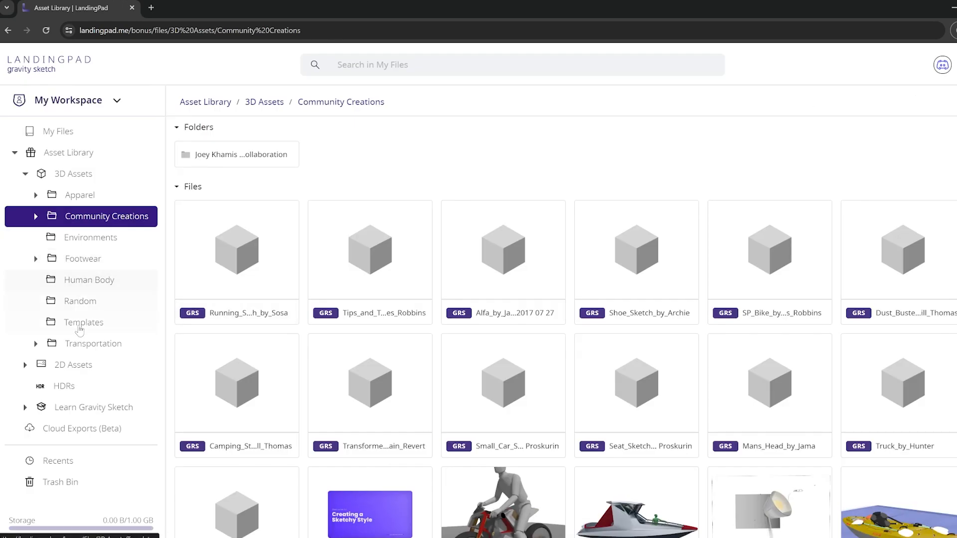
{"action": "left_click", "coordinate": [82, 428]}
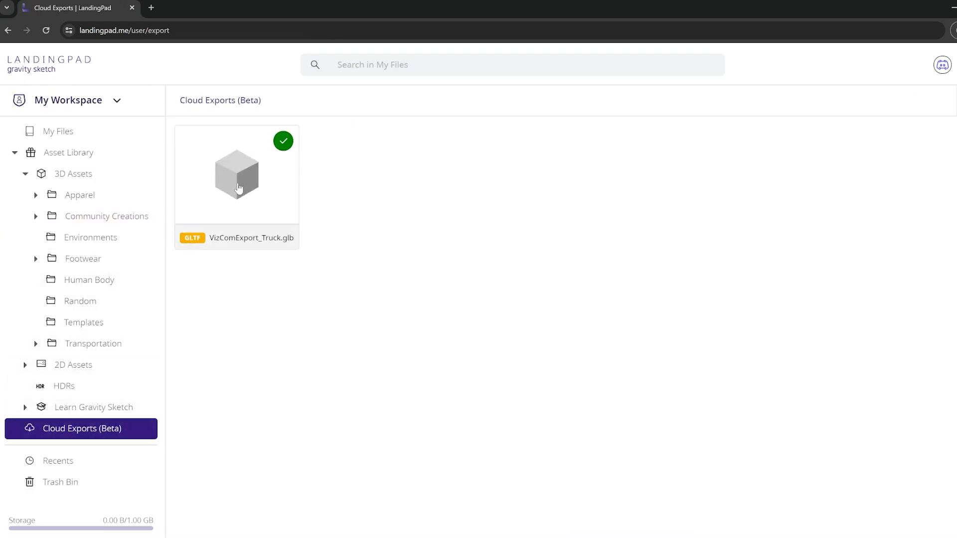
{"action": "left_click", "coordinate": [237, 174]}
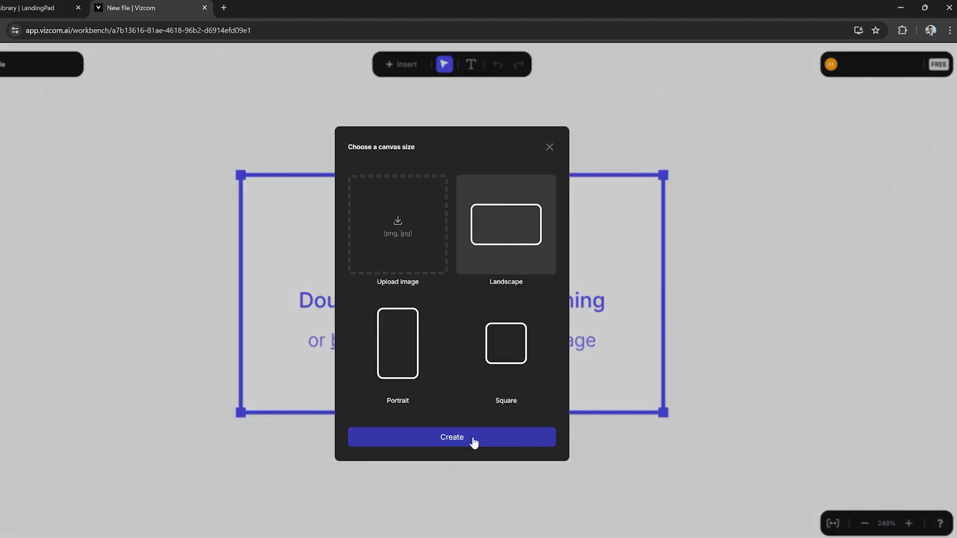
Create a Landscape canvas and show the Insert options.
{"action": "left_click", "coordinate": [452, 437]}
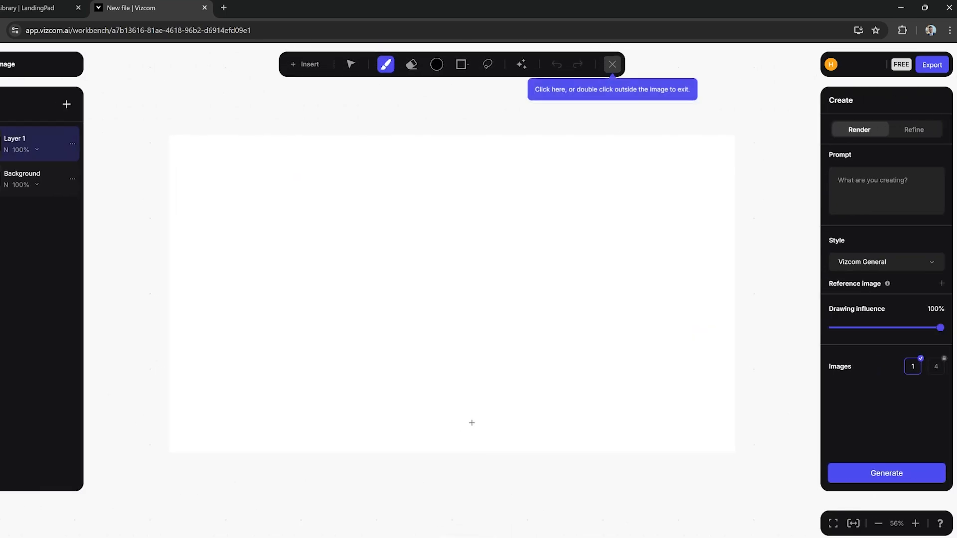
{"action": "mouse_move", "coordinate": [654, 285]}
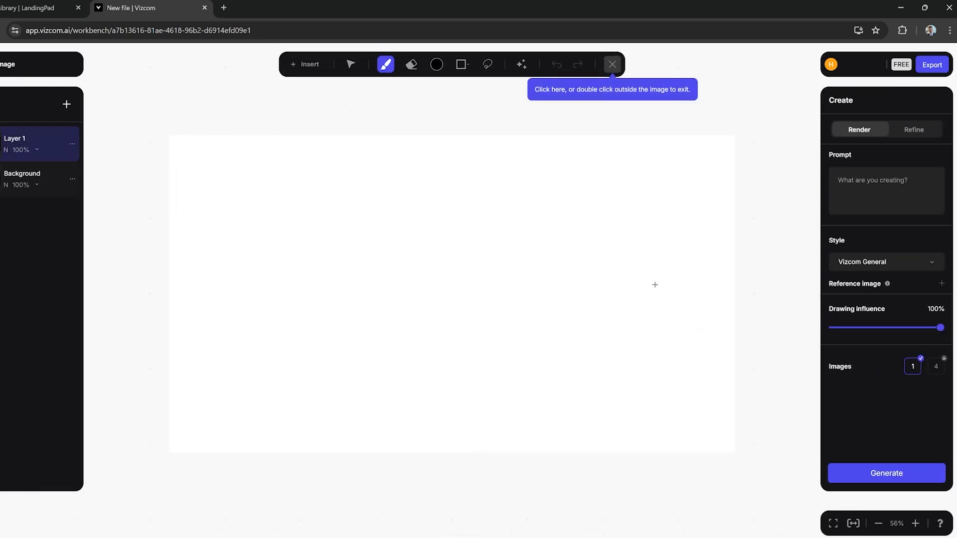
{"action": "left_click", "coordinate": [304, 64]}
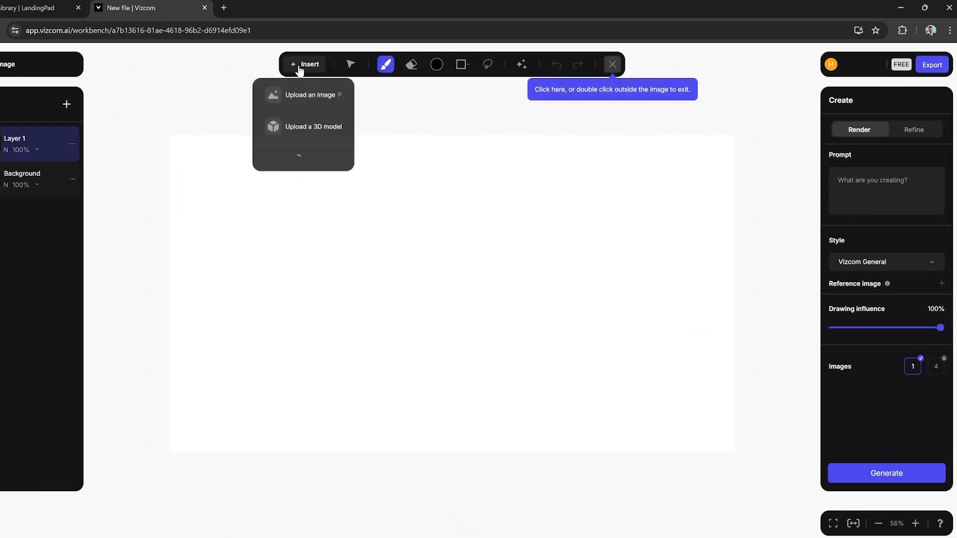
Upload the truck GLB, rotate it to a side view, and prompt 'White pickup truck shiny'.
{"action": "left_click", "coordinate": [313, 127]}
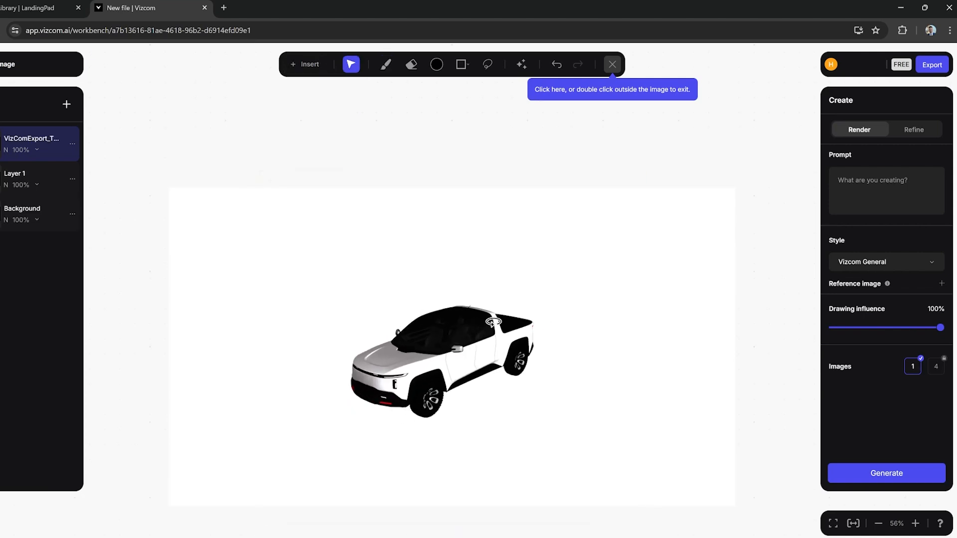
{"action": "left_click_drag", "start_coordinate": [493, 323], "coordinate": [631, 343]}
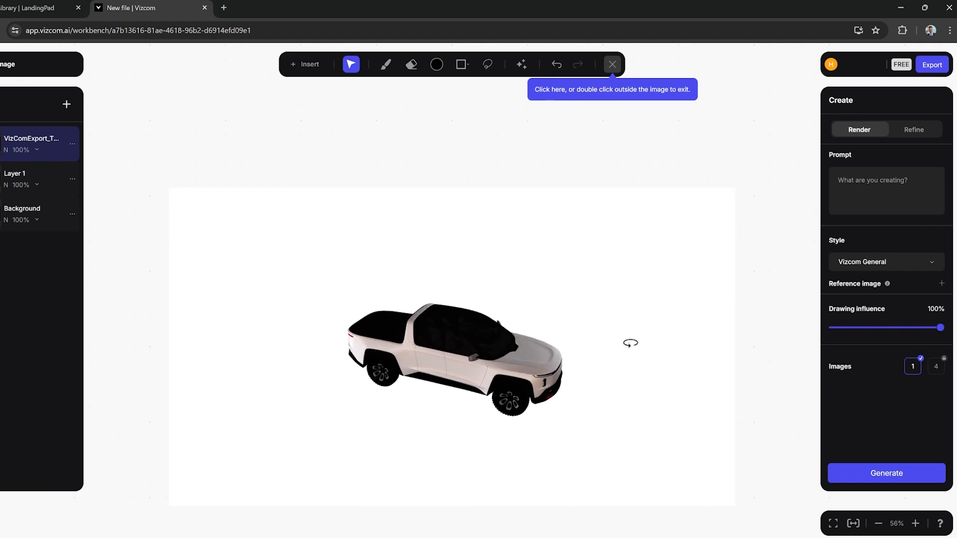
{"action": "left_click_drag", "start_coordinate": [630, 343], "coordinate": [371, 392]}
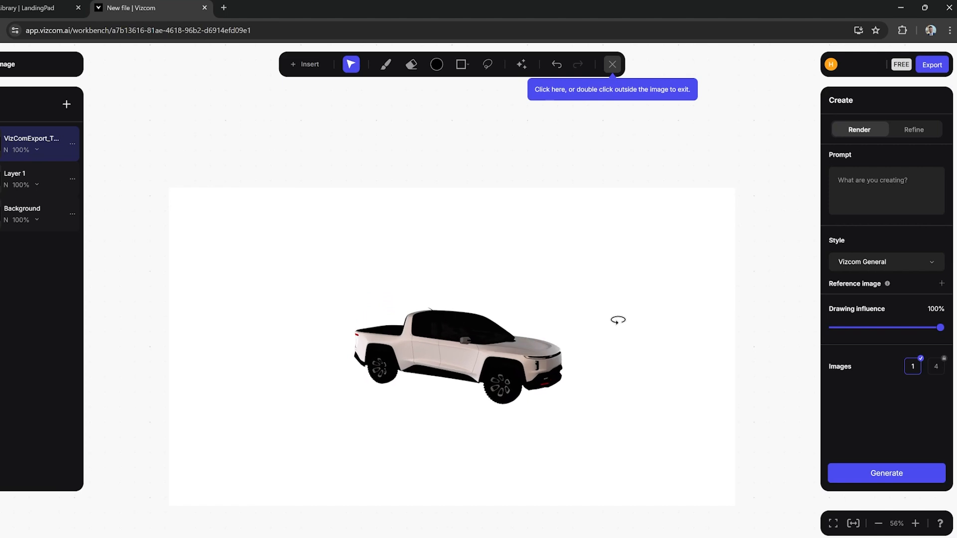
{"action": "left_click", "coordinate": [462, 360]}
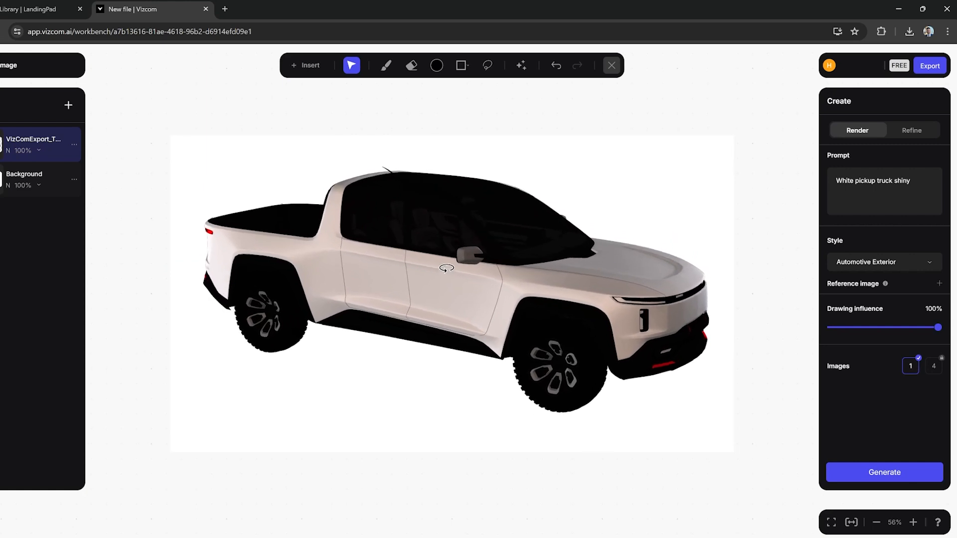
Rotate the truck to a front three-quarter view and render it at 85% drawing influence.
{"action": "left_click_drag", "start_coordinate": [446, 269], "coordinate": [417, 253]}
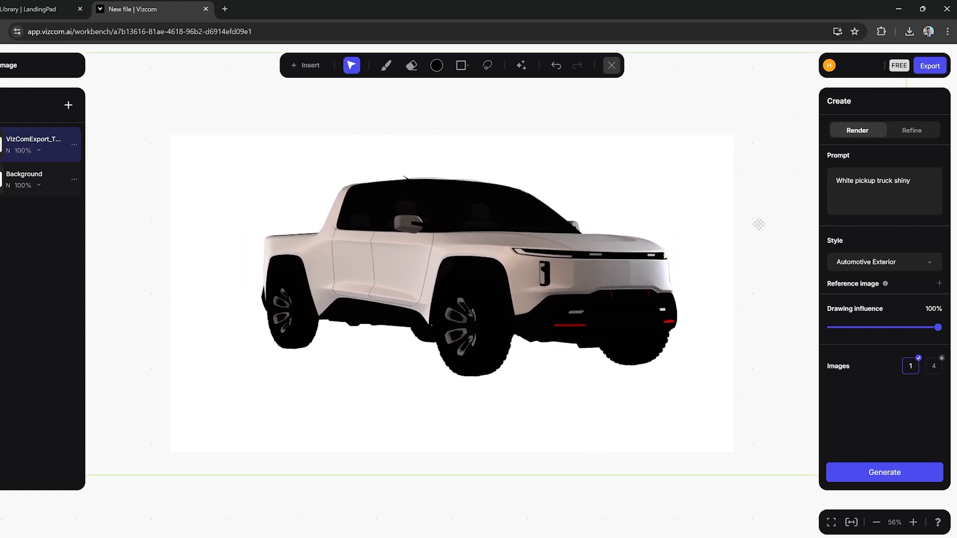
{"action": "left_click", "coordinate": [885, 472]}
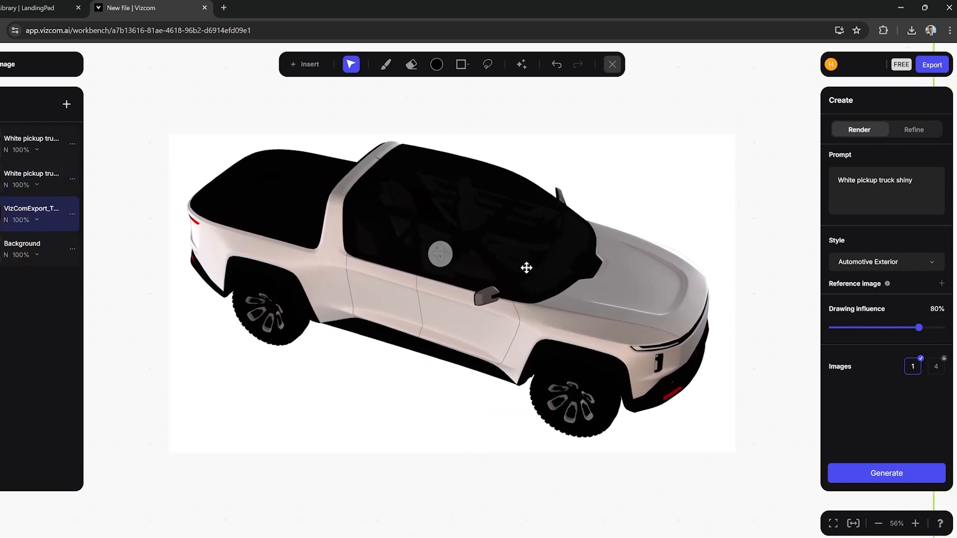
{"action": "mouse_move", "coordinate": [918, 332]}
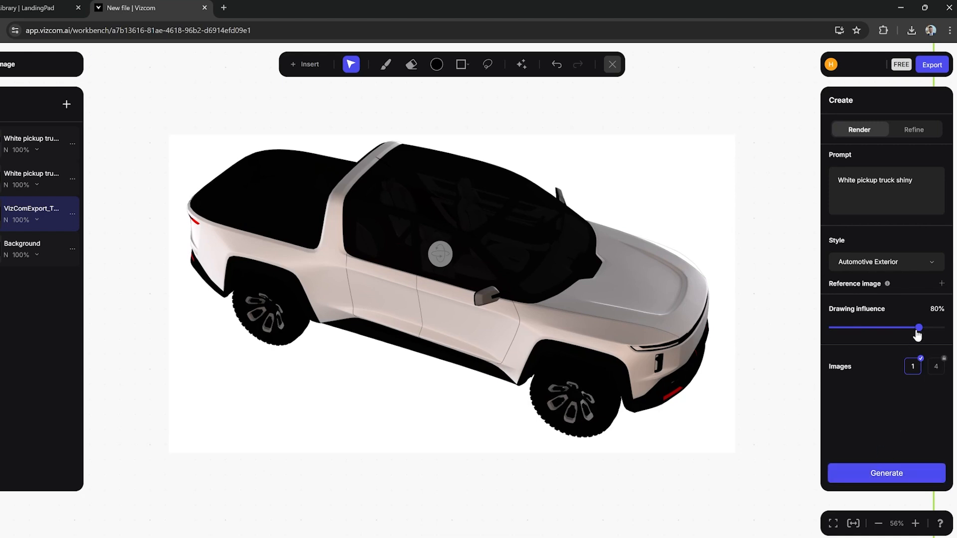
{"action": "left_click_drag", "start_coordinate": [918, 329], "coordinate": [926, 329]}
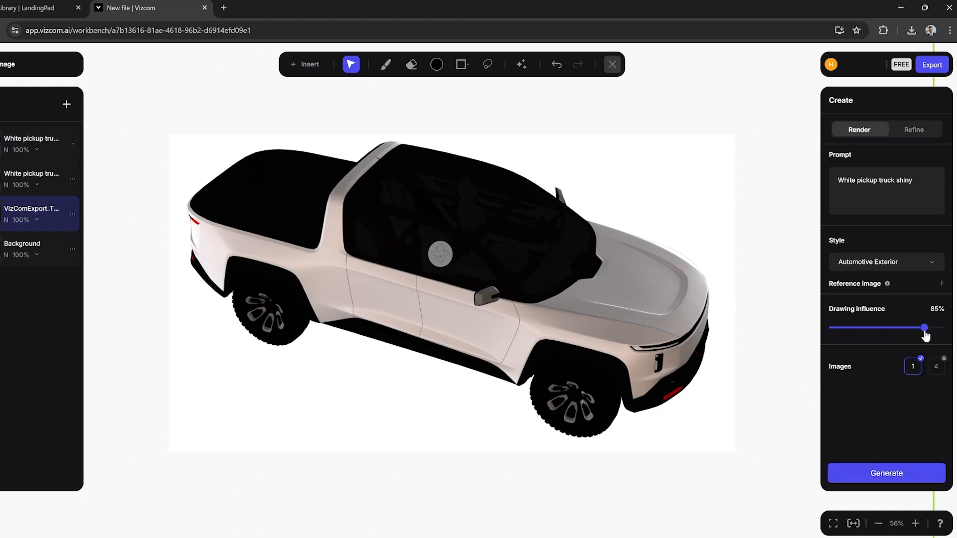
{"action": "left_click", "coordinate": [886, 473]}
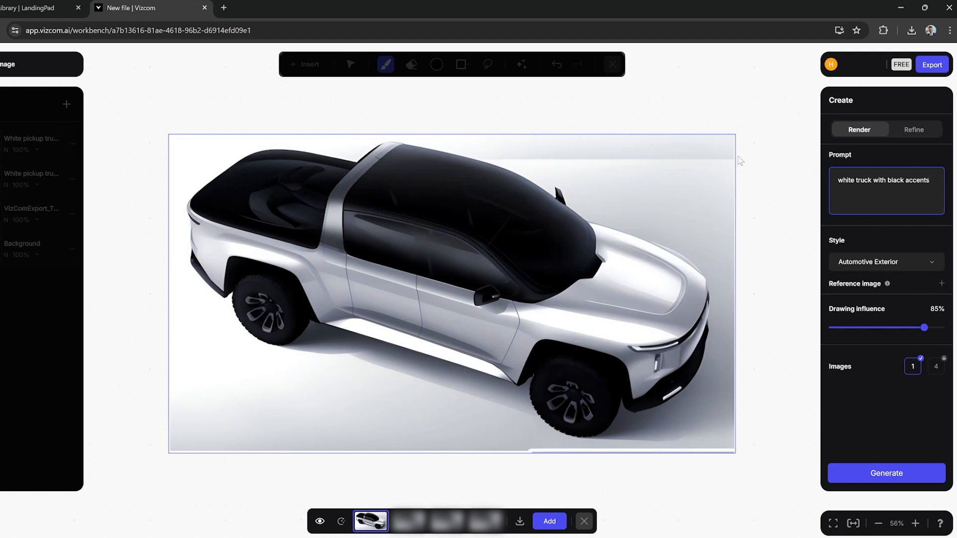
{"action": "mouse_move", "coordinate": [789, 205]}
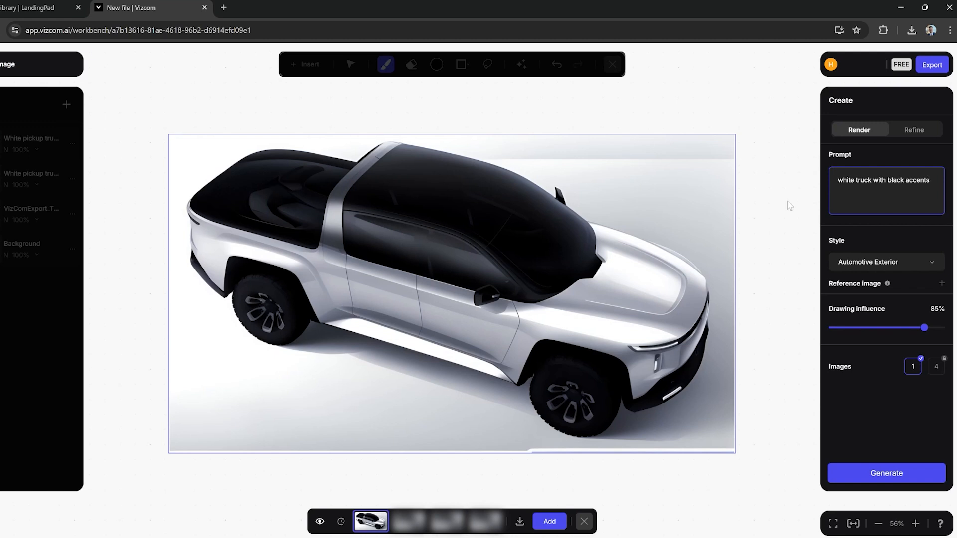